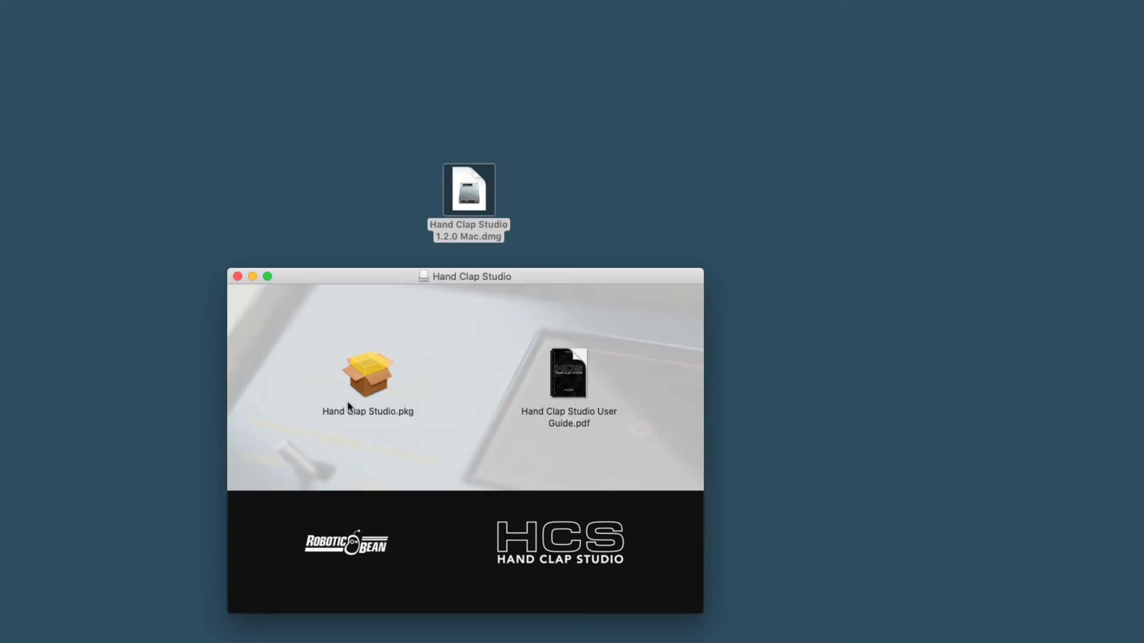
# Step: Run Hand Clap Studio.pkg, accept the licence, select VST 3, AU and AAX, install, and close
pyautogui.doubleClick(367, 374)
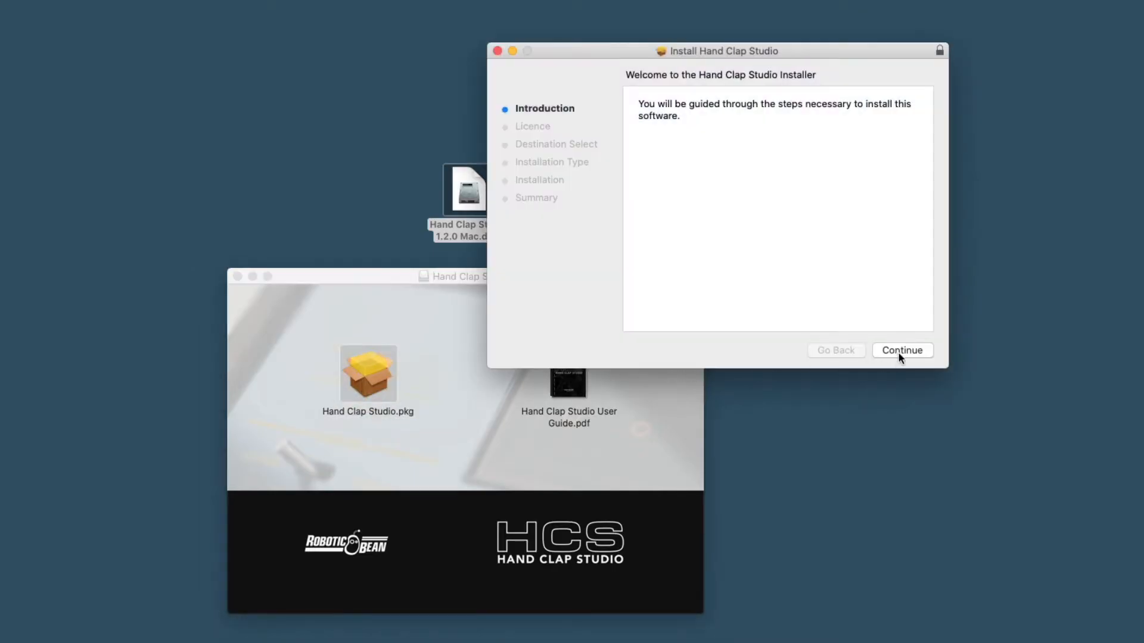
pyautogui.click(901, 350)
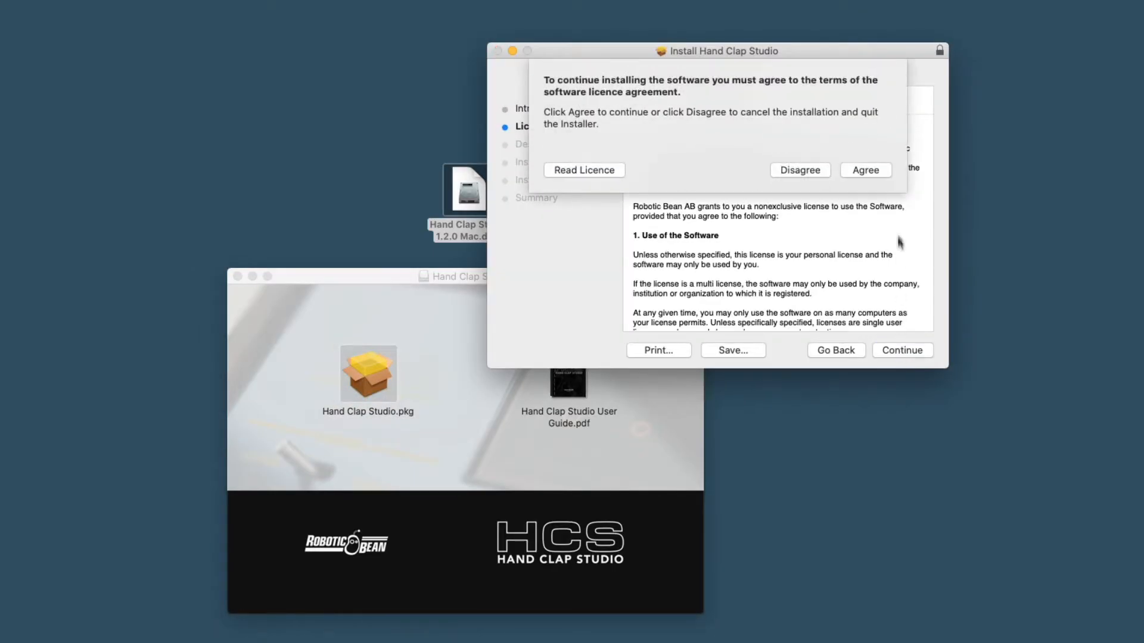
pyautogui.click(865, 170)
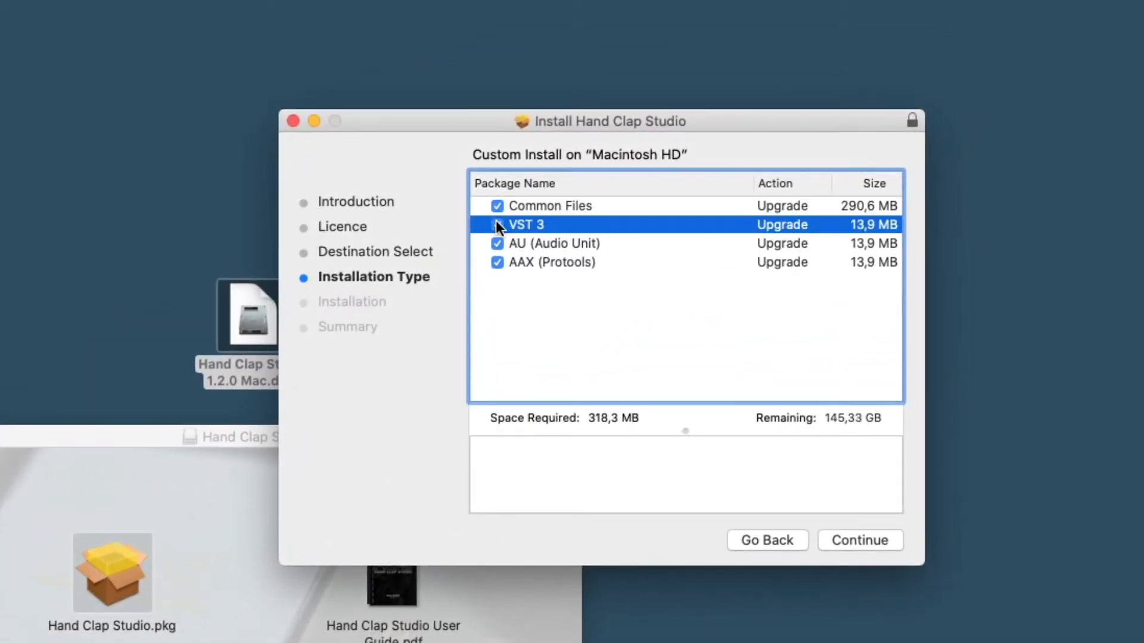
pyautogui.click(555, 243)
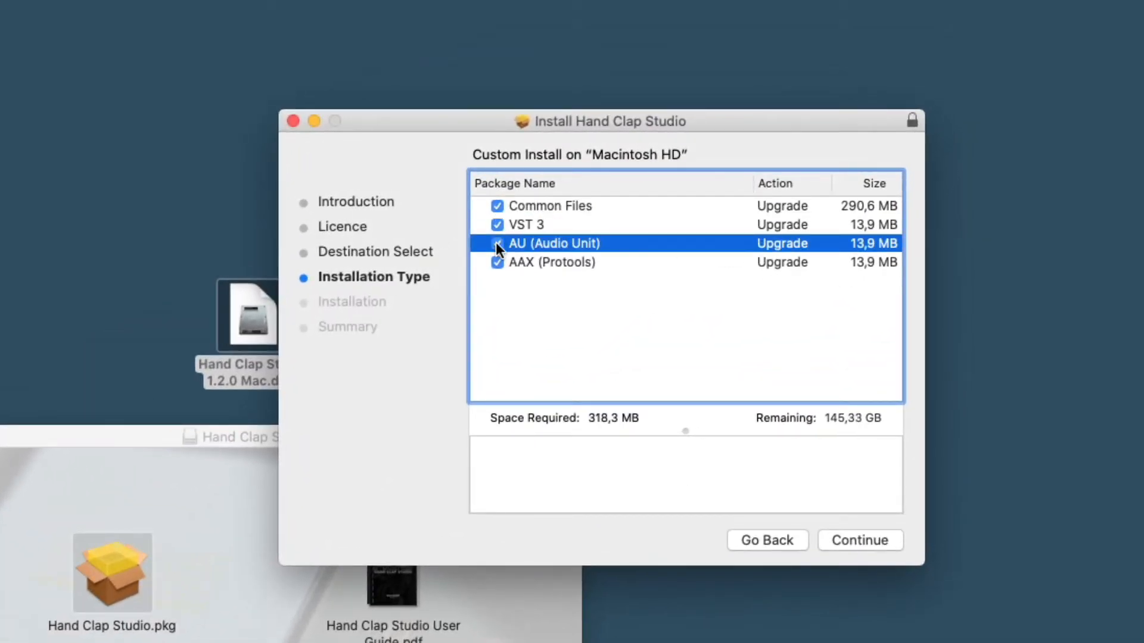
pyautogui.click(553, 262)
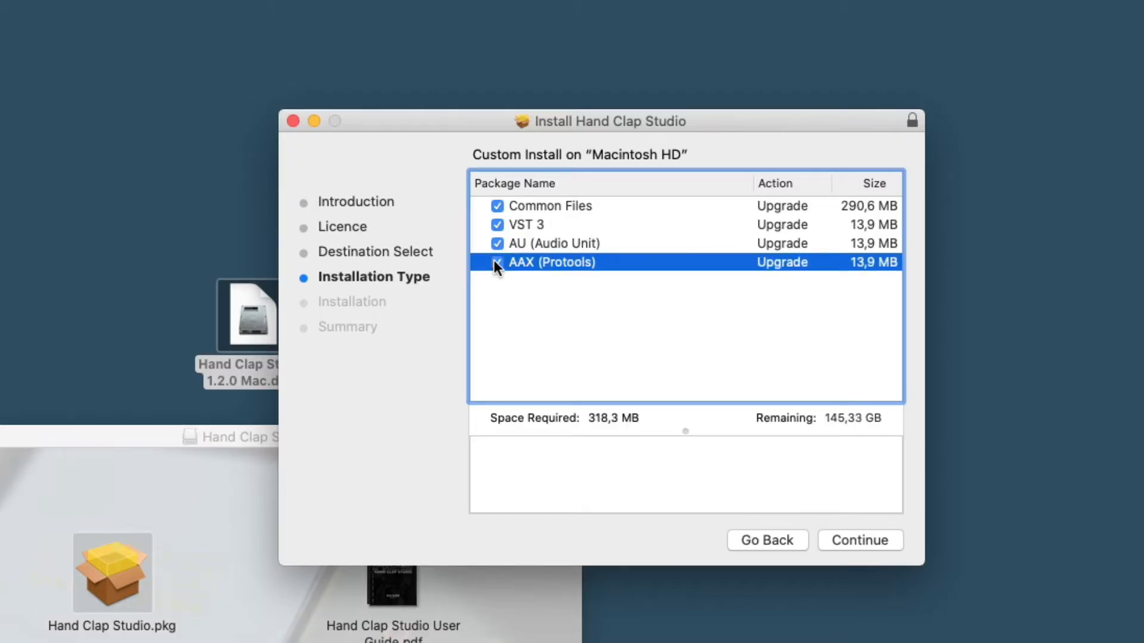
pyautogui.click(497, 262)
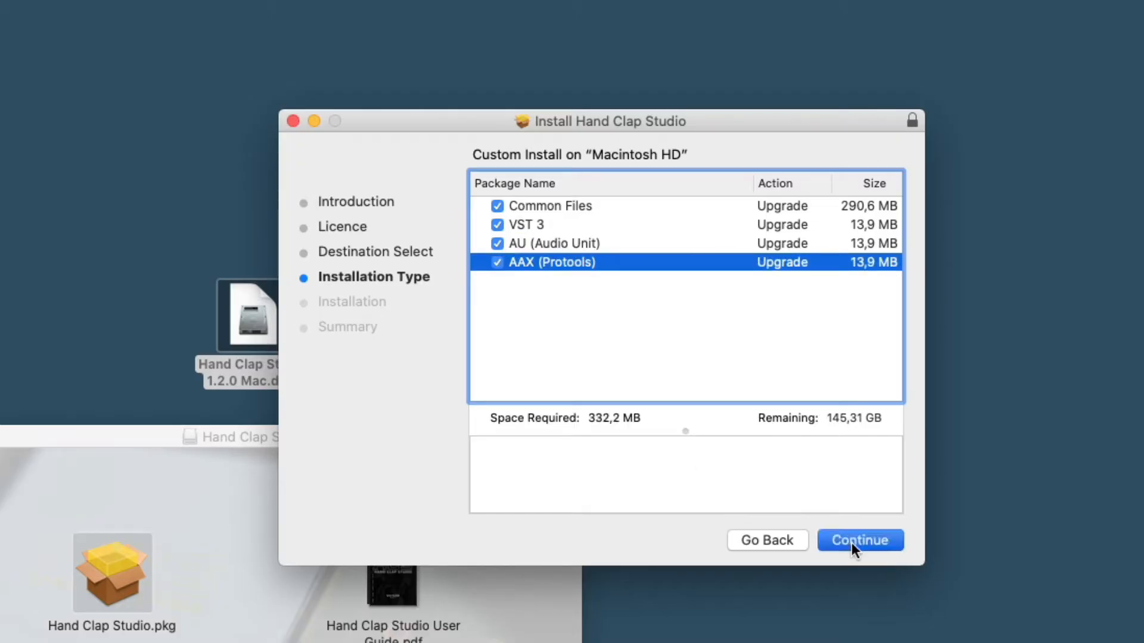
pyautogui.click(859, 541)
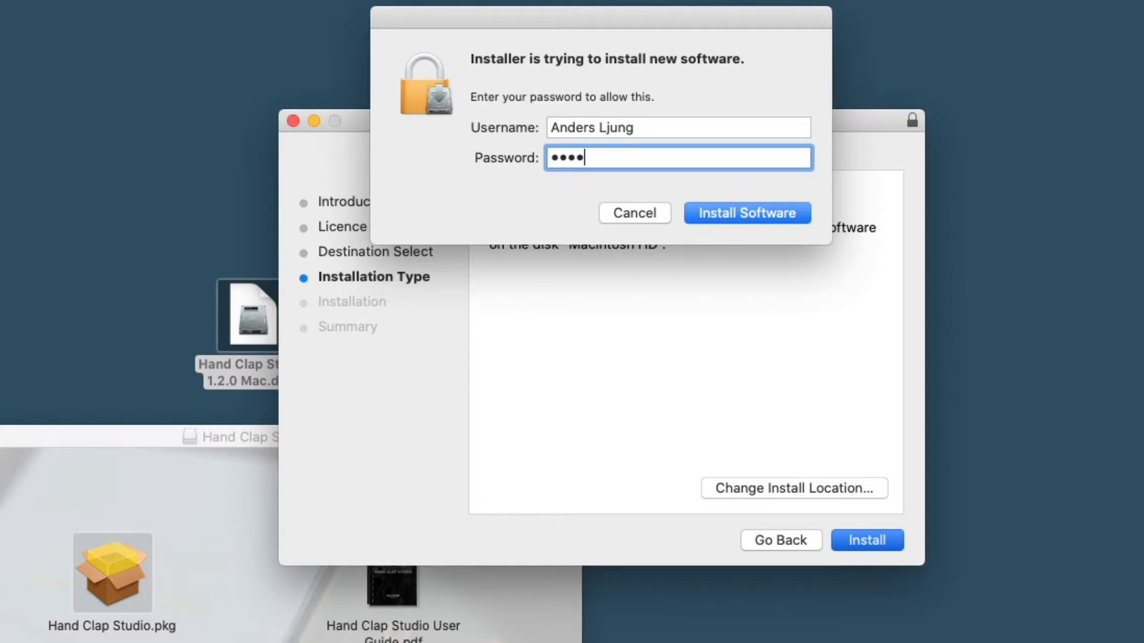
pyautogui.click(745, 213)
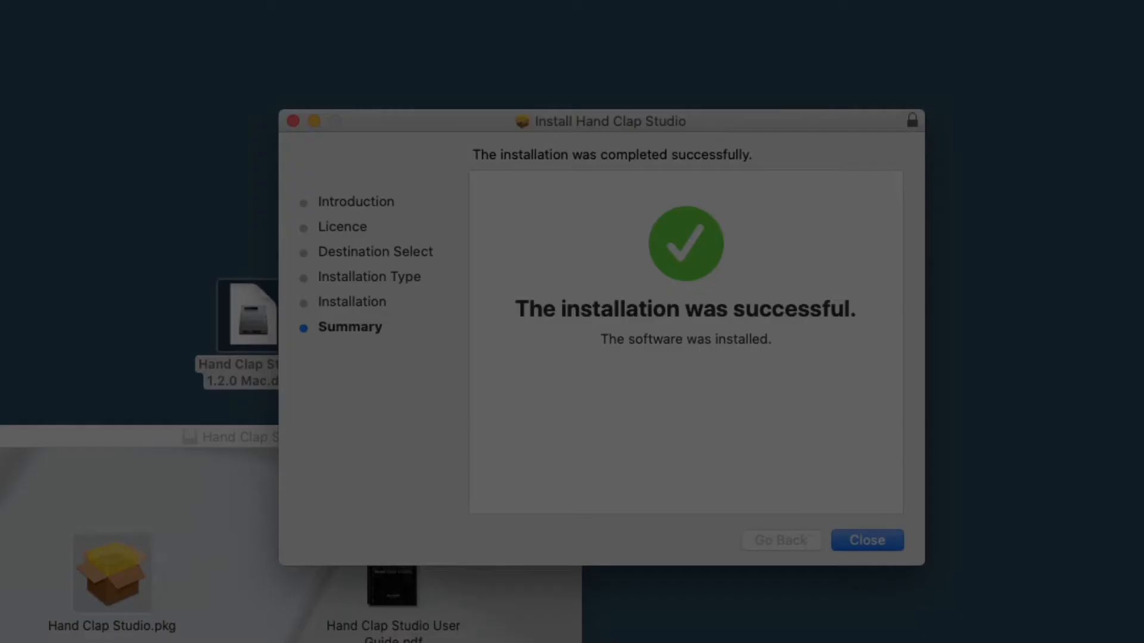
pyautogui.click(867, 540)
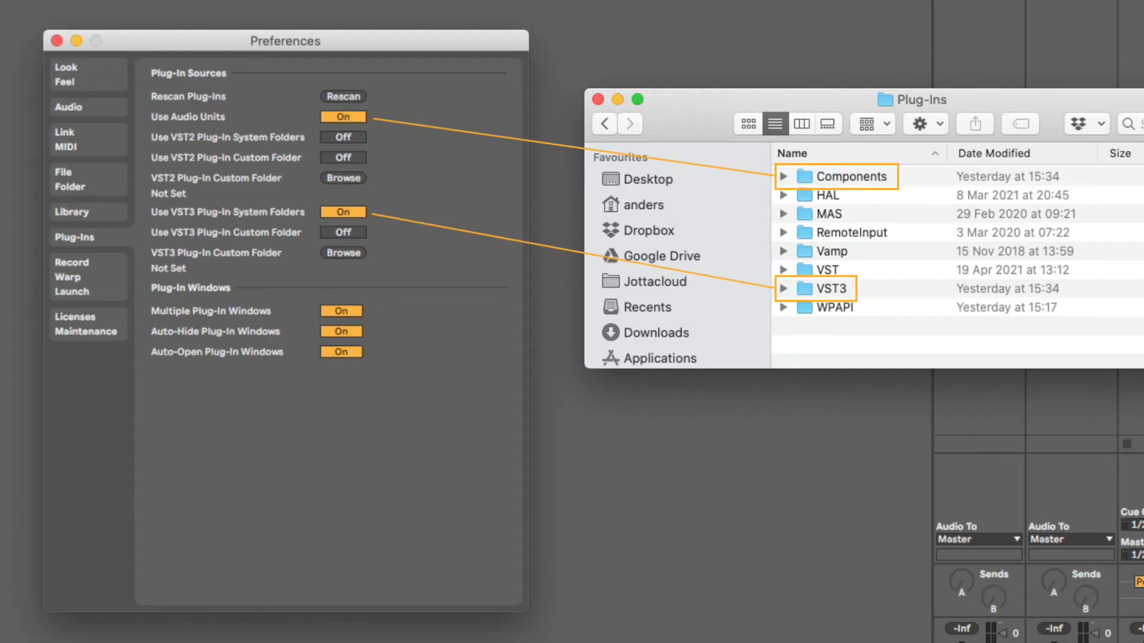
# Step: Turn Use Audio Units off, leave VST3 Plug-In System Folders on, and close Preferences
pyautogui.click(342, 117)
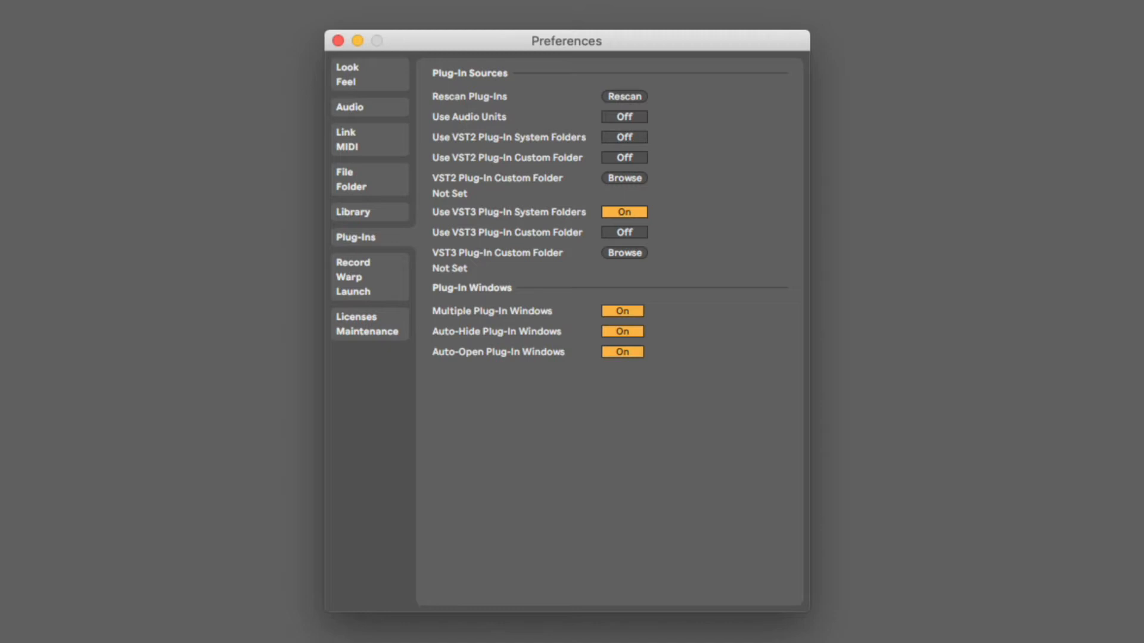
pyautogui.click(622, 211)
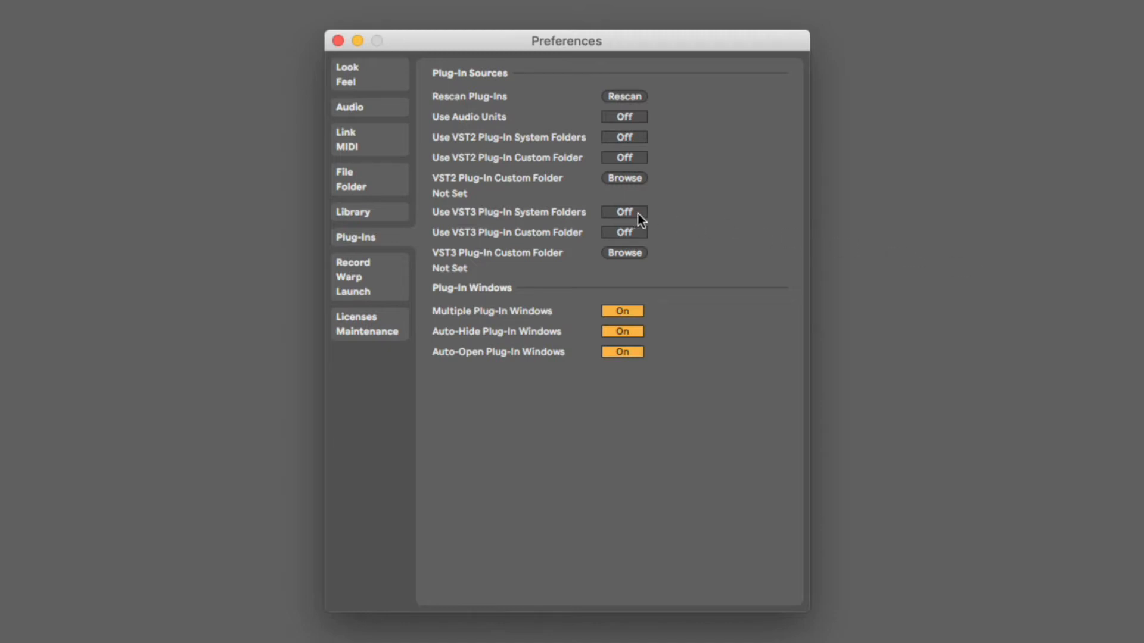
pyautogui.click(622, 212)
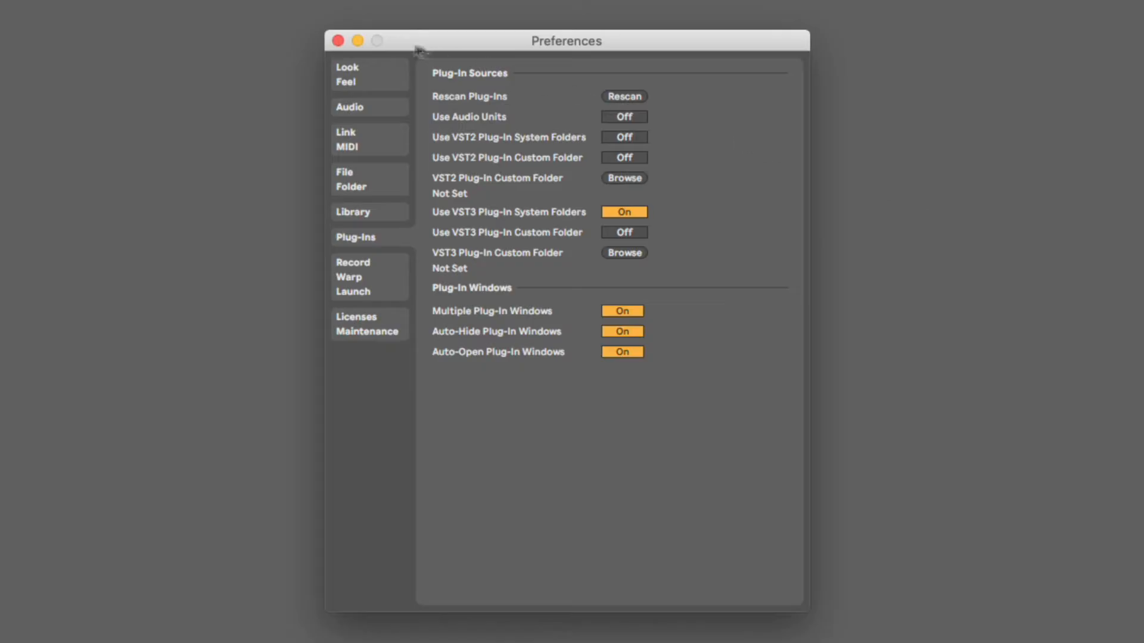
pyautogui.click(337, 41)
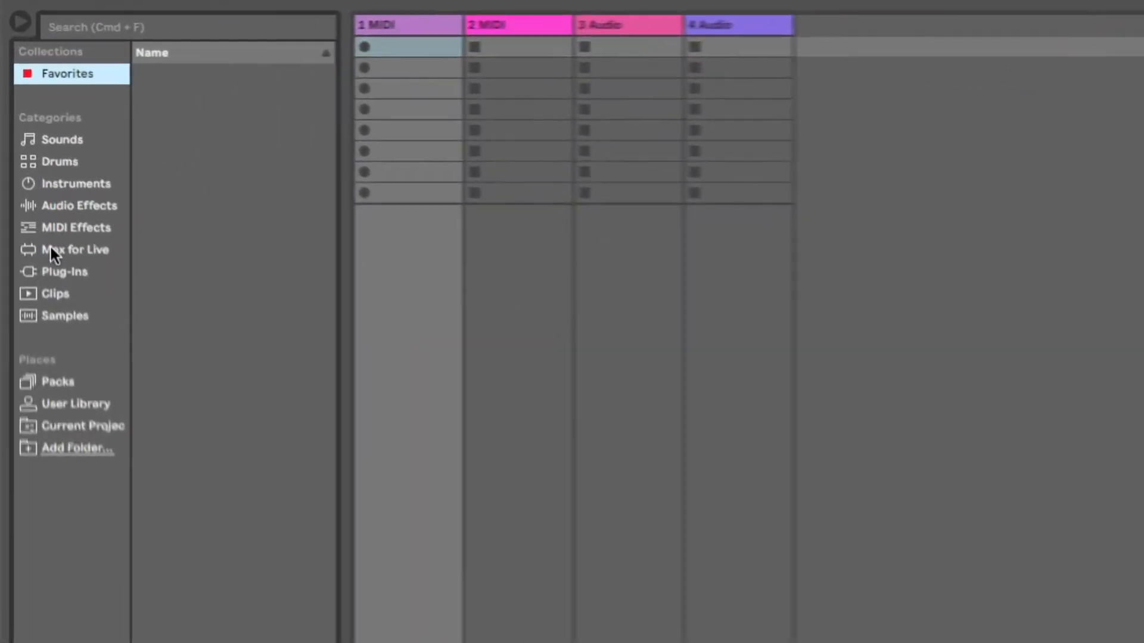
# Step: Load Hand Clap Studio from Plug-Ins > Robotic Bean onto the track
pyautogui.click(73, 271)
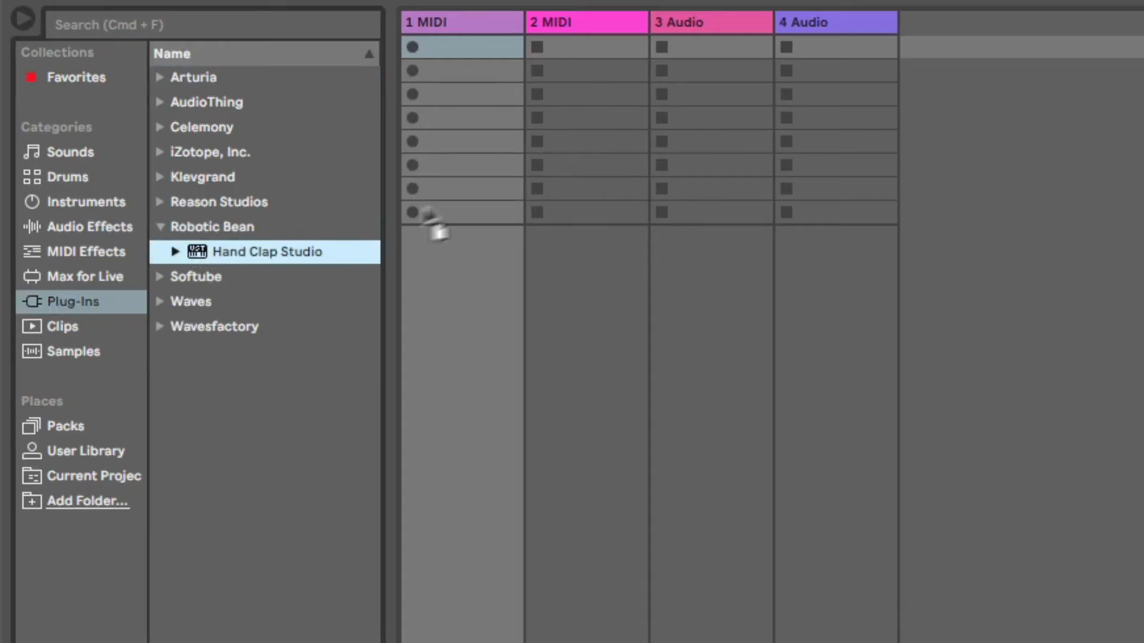
pyautogui.doubleClick(267, 251)
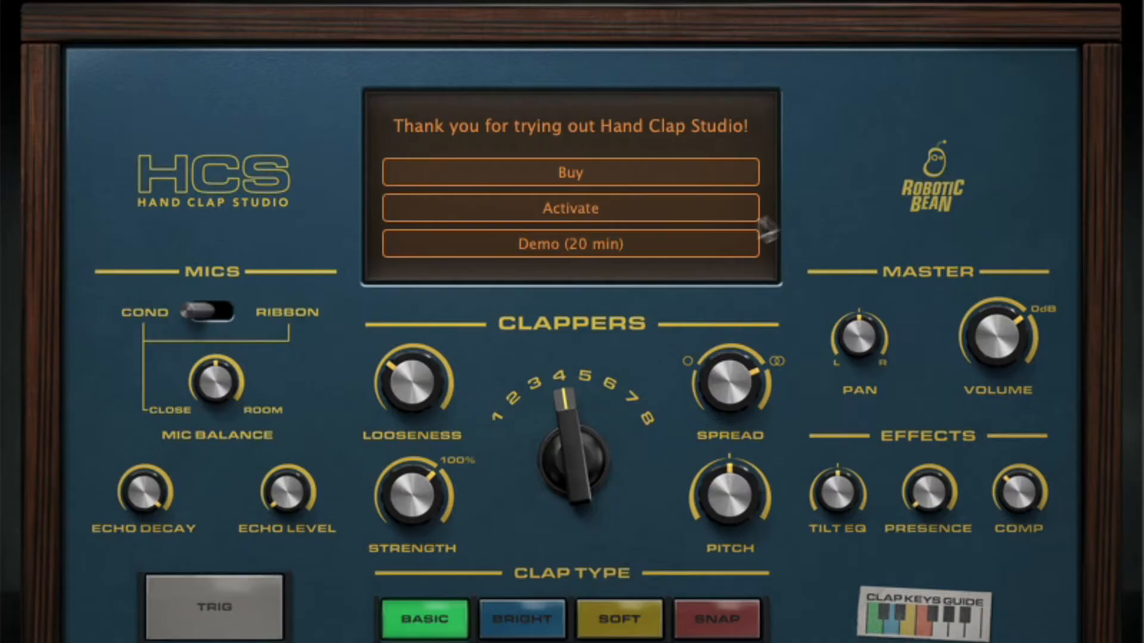
pyautogui.click(571, 243)
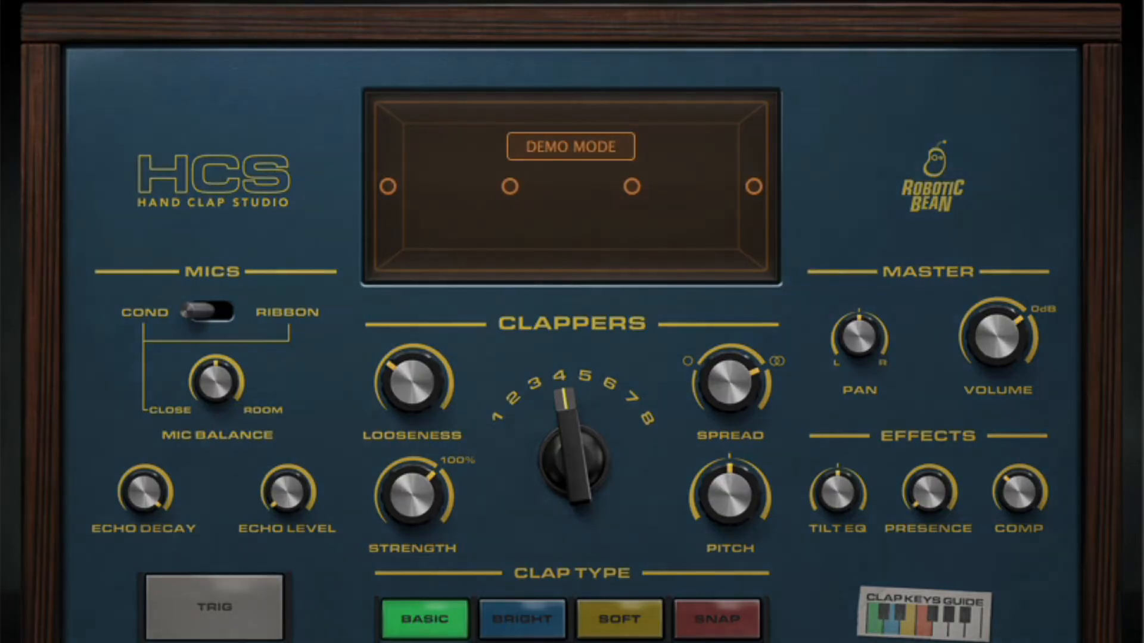
pyautogui.click(571, 146)
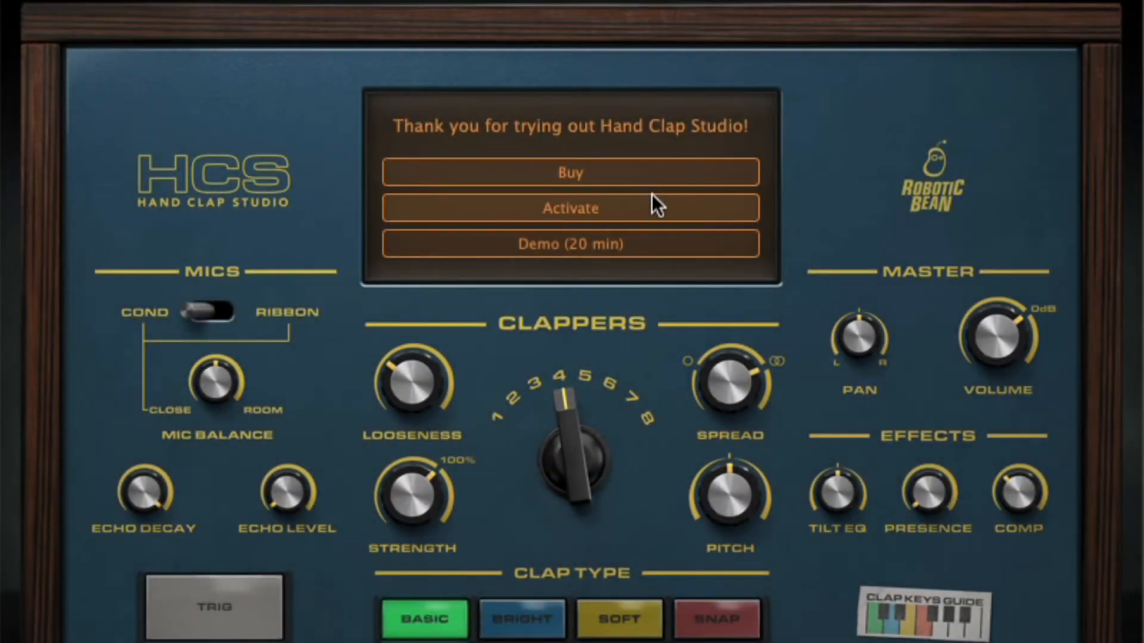
pyautogui.click(570, 208)
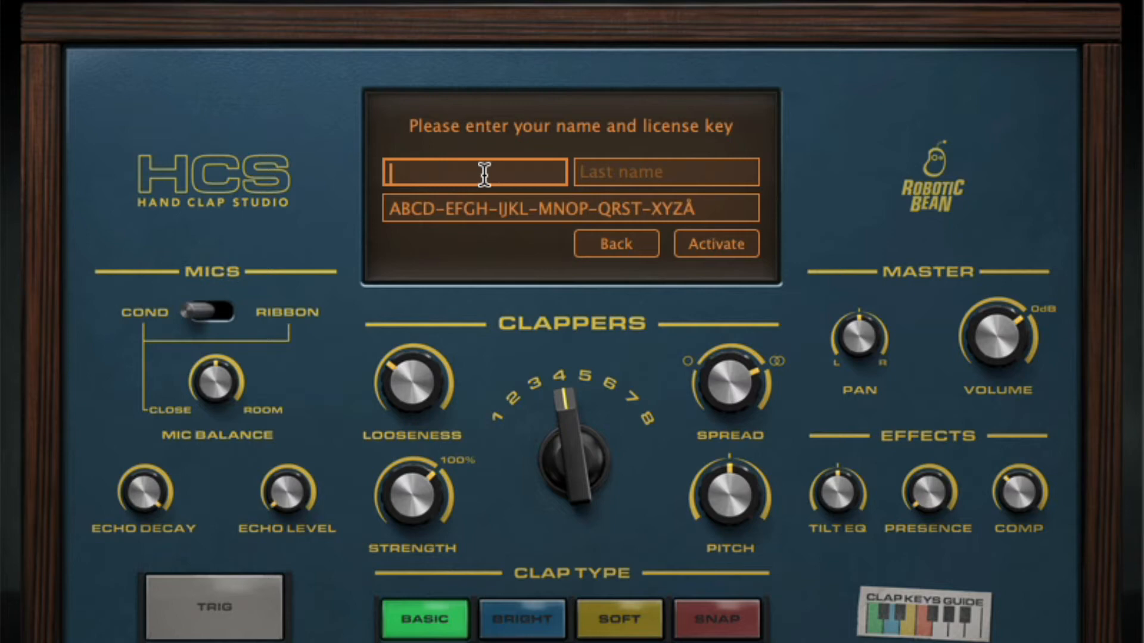
pyautogui.write('Johann')
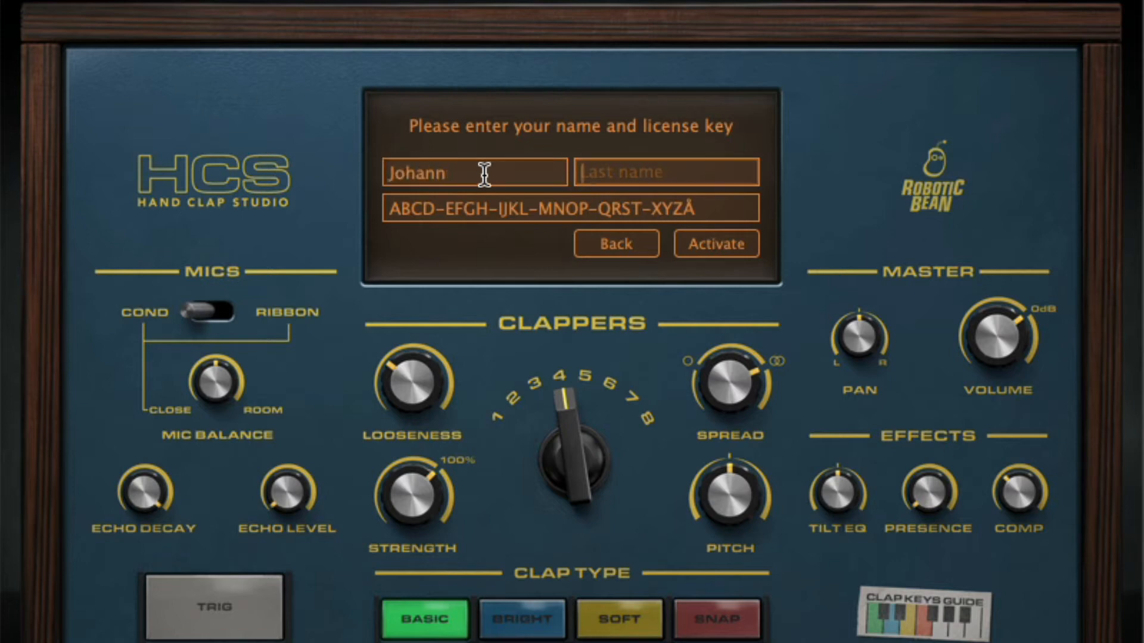
pyautogui.write('Gambol')
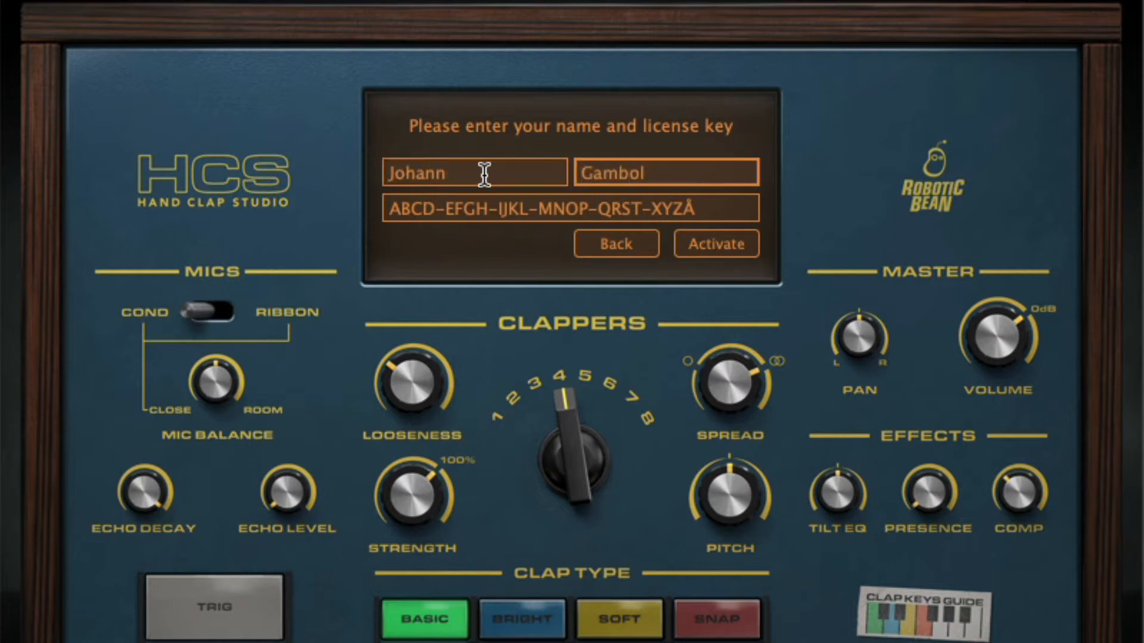
pyautogui.write('putty d')
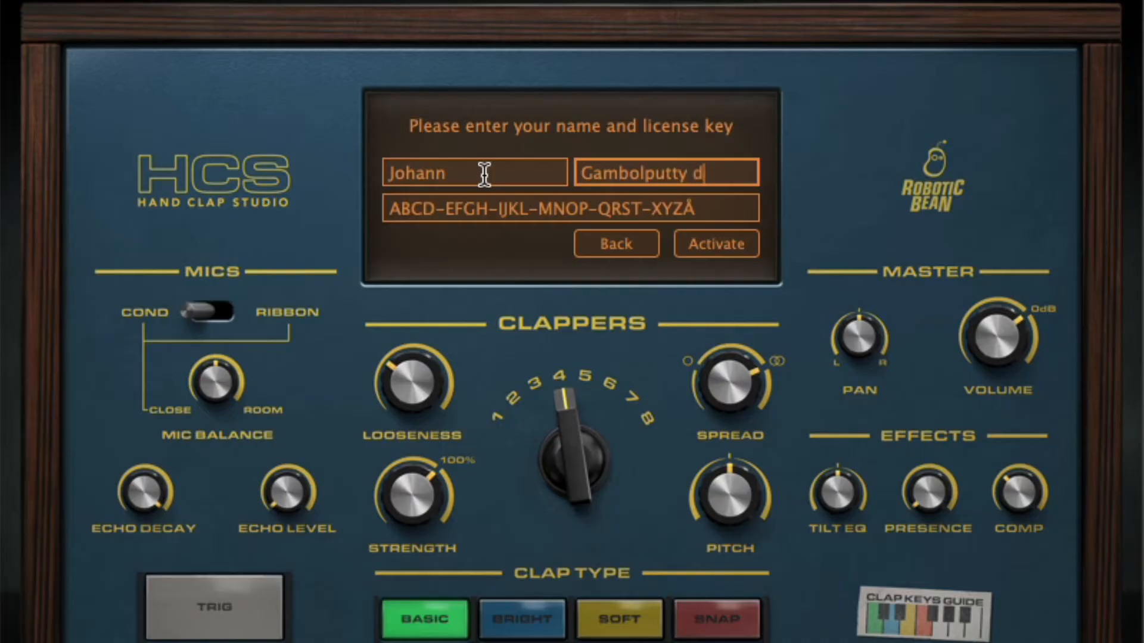
pyautogui.write('er von Hauptkopf of')
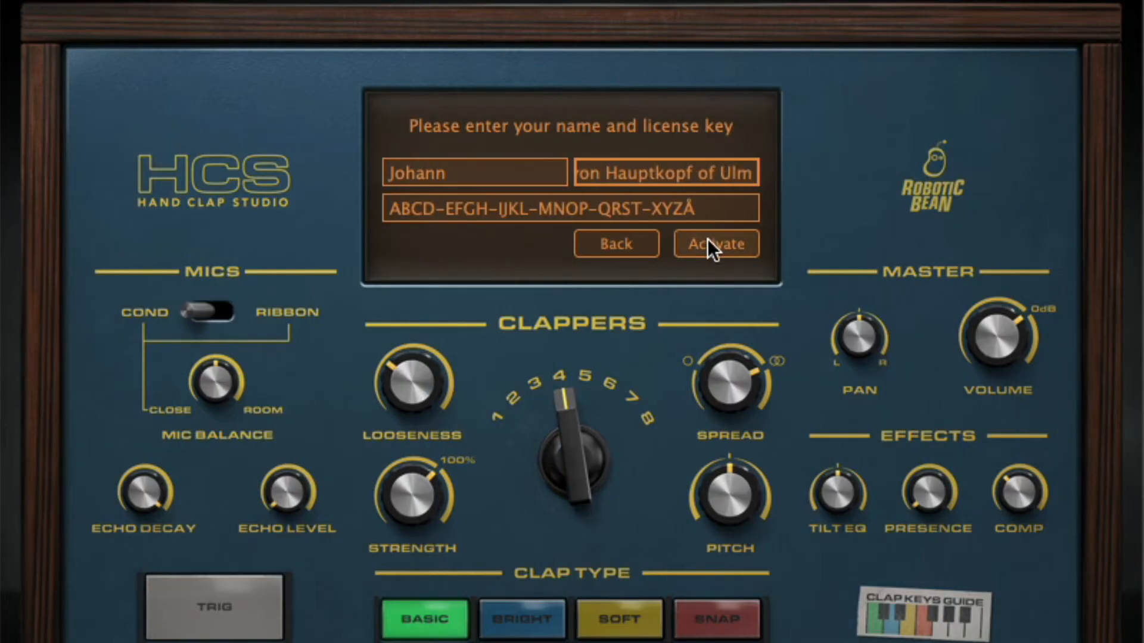
pyautogui.click(715, 243)
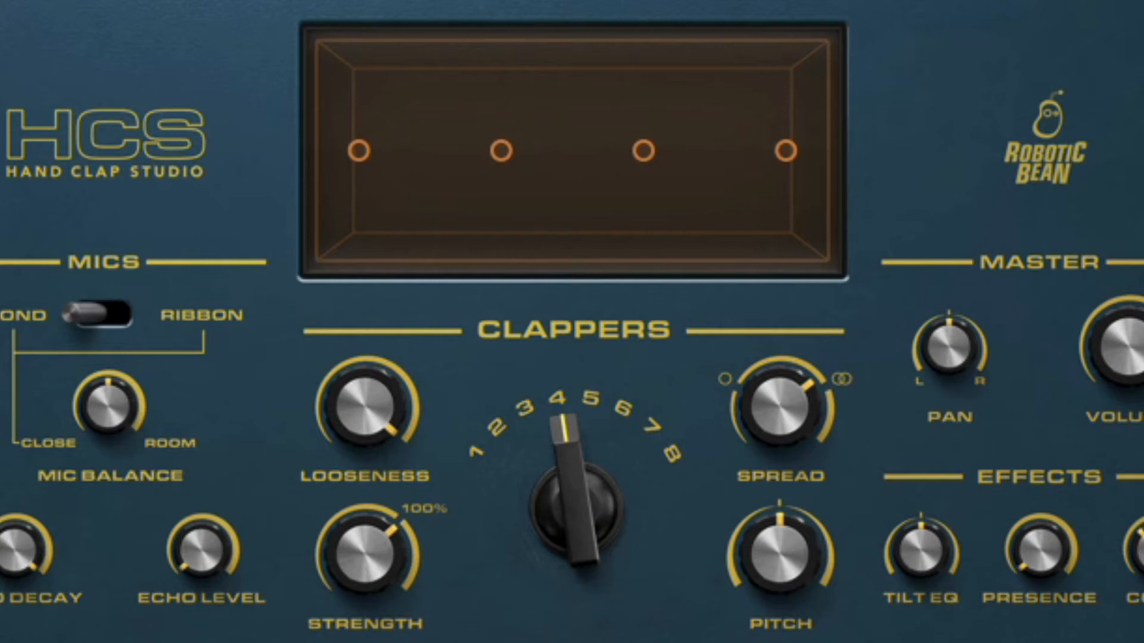
# Step: In the Clap Type section, audition Bright and Soft, then switch to Basic
pyautogui.scroll(-3)
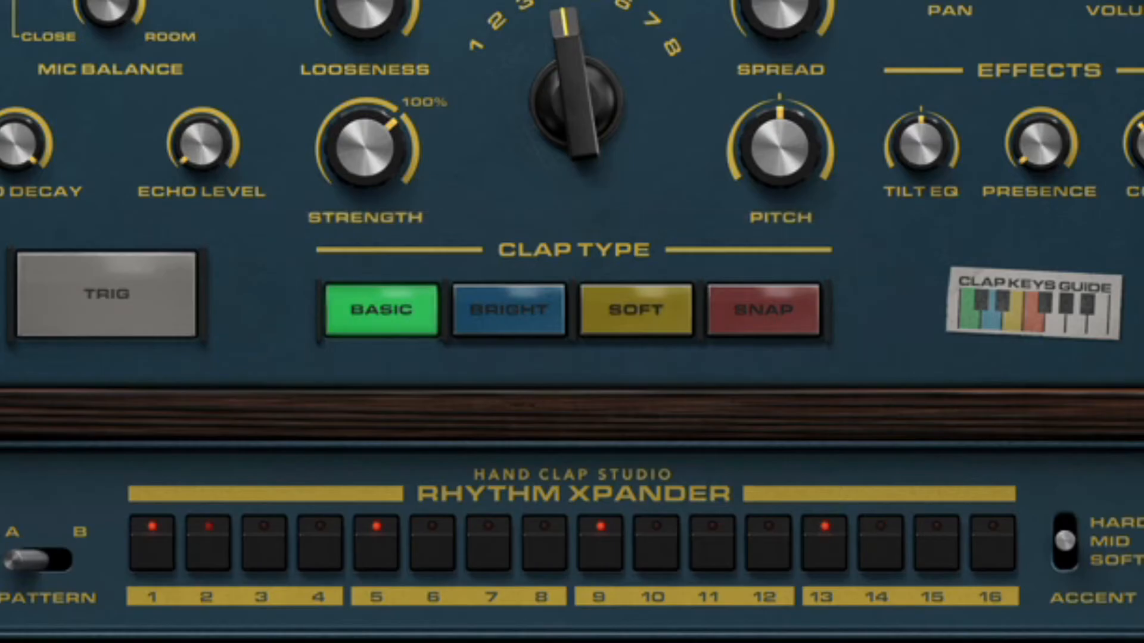
pyautogui.click(508, 309)
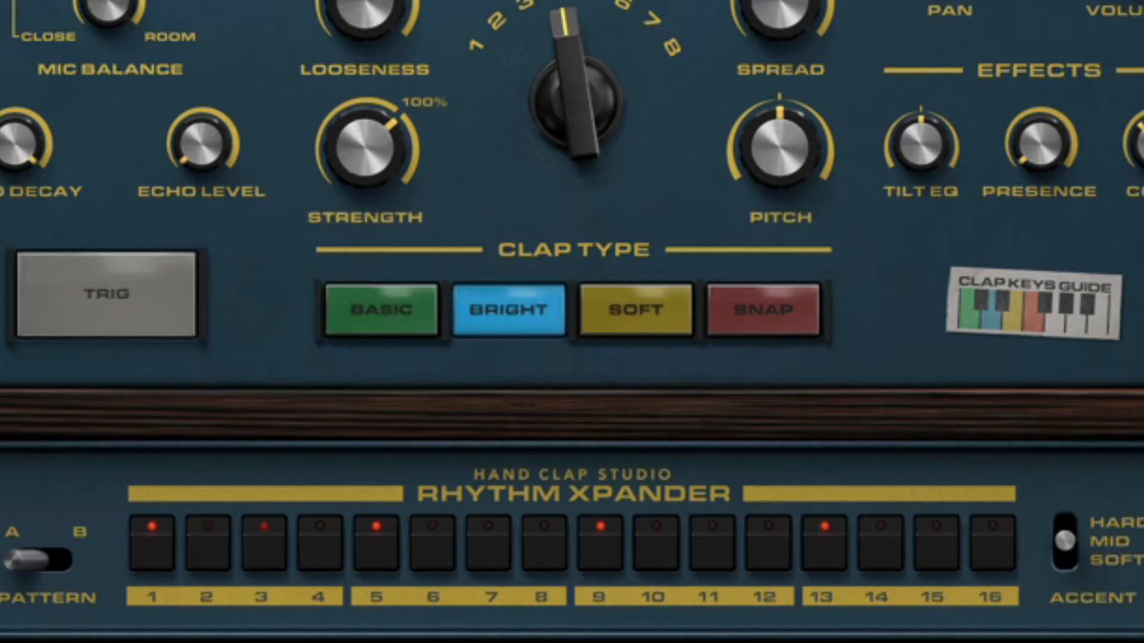
pyautogui.click(633, 309)
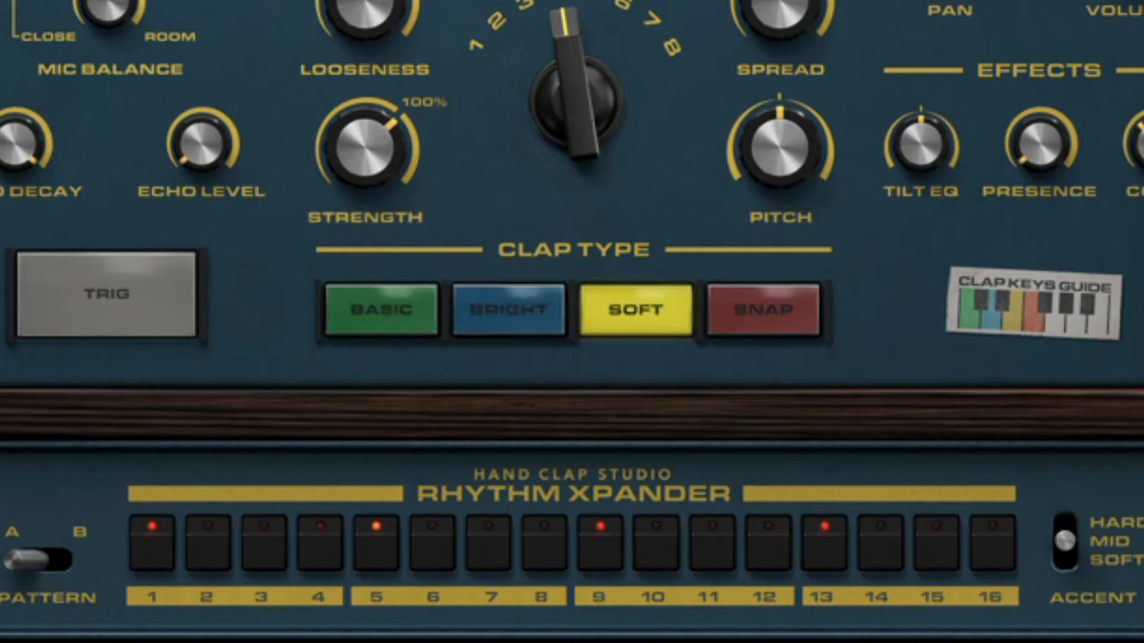
pyautogui.click(762, 309)
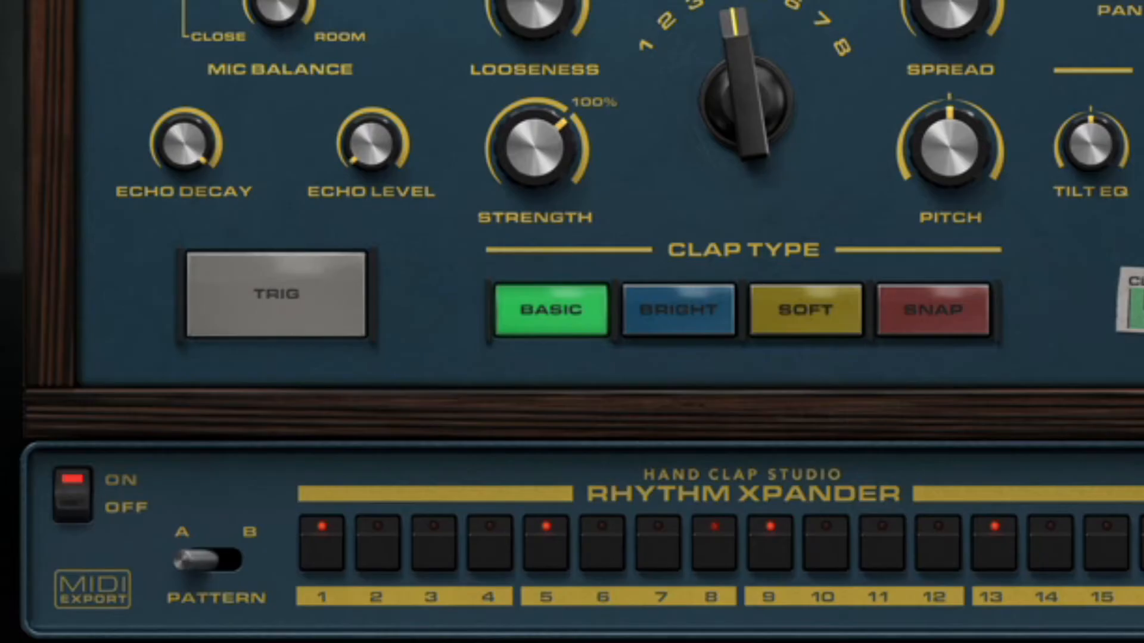
pyautogui.hscroll(3)
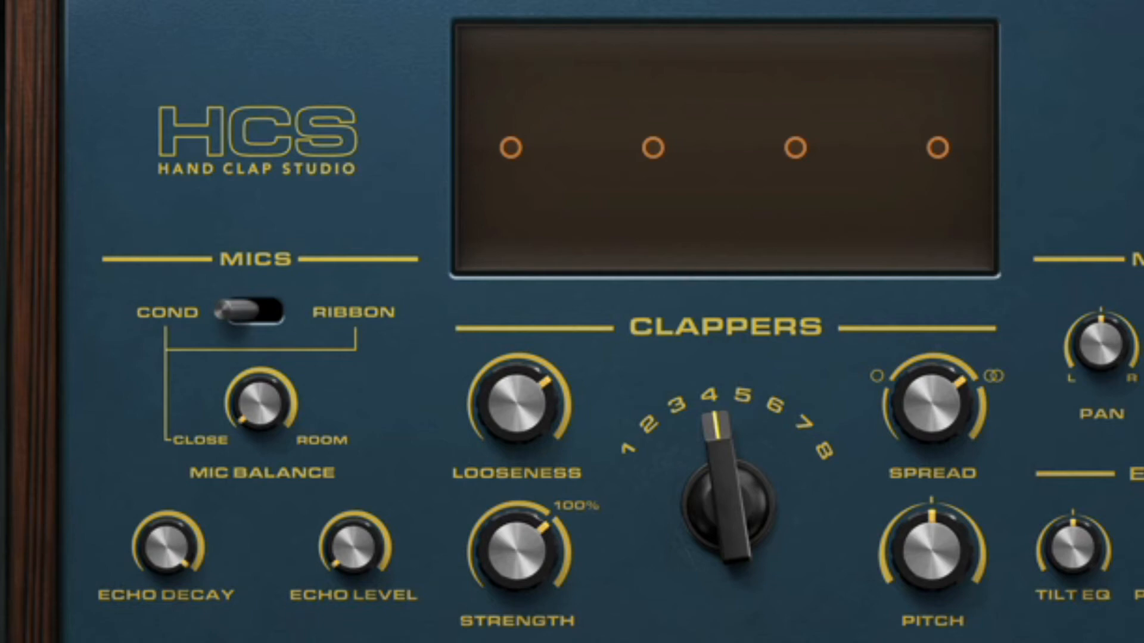
# Step: Set the Rhythm Xpander step buttons so steps 1–5 and 13 are lit
pyautogui.click(250, 309)
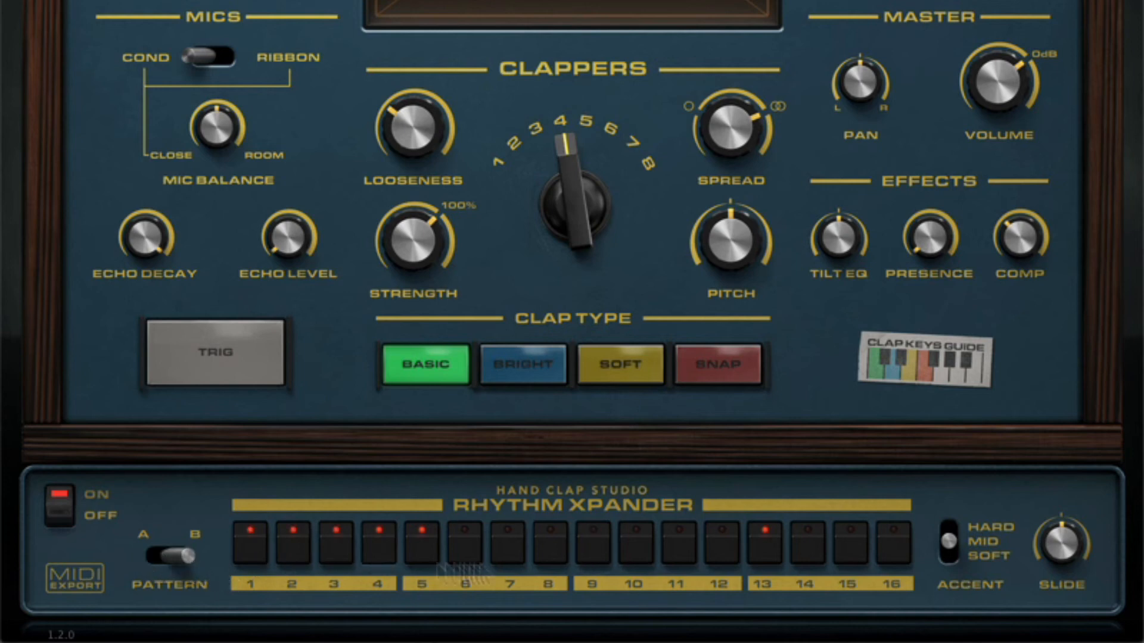
# Step: Drop 'HCS Pattern A' into the track's first clip slot and switch Rhythm Xpander off
pyautogui.scroll(-3)
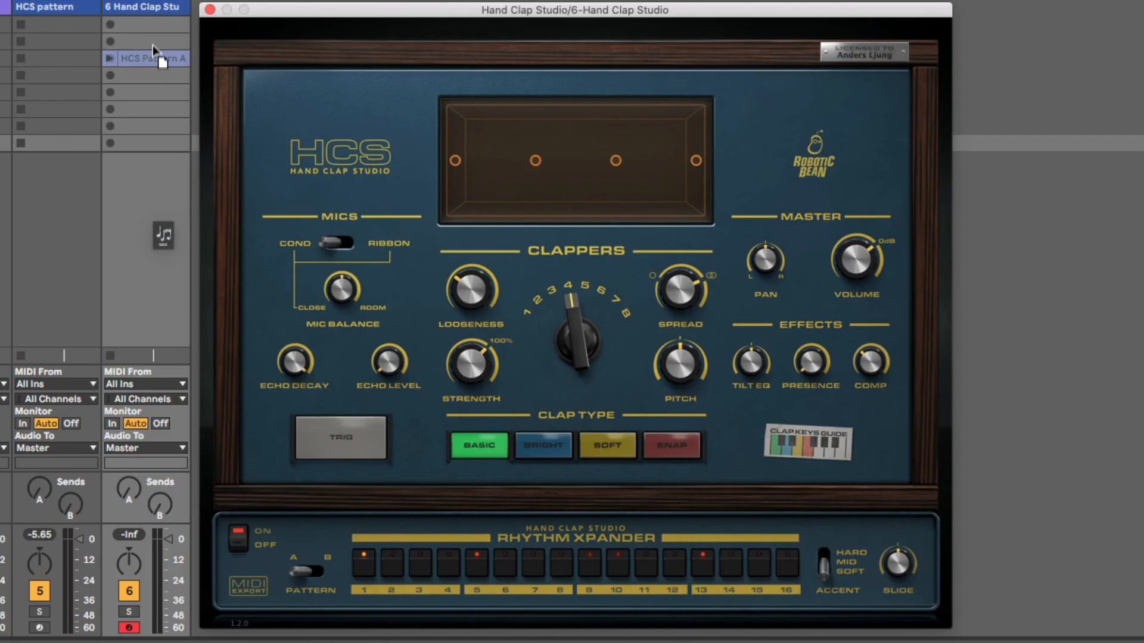
pyautogui.click(153, 23)
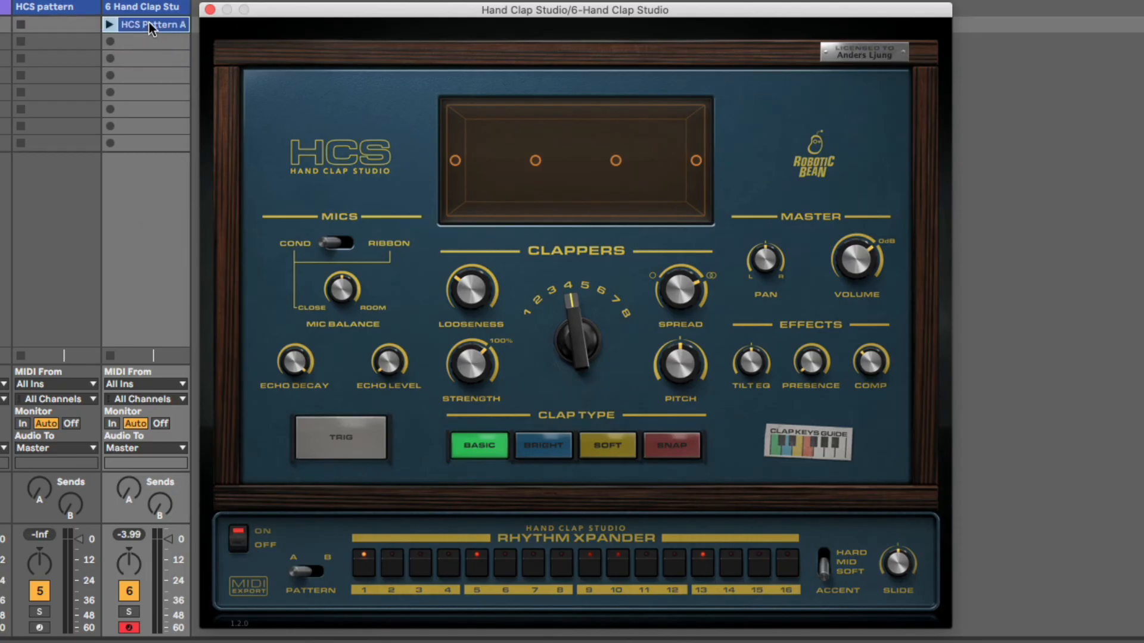
pyautogui.click(237, 533)
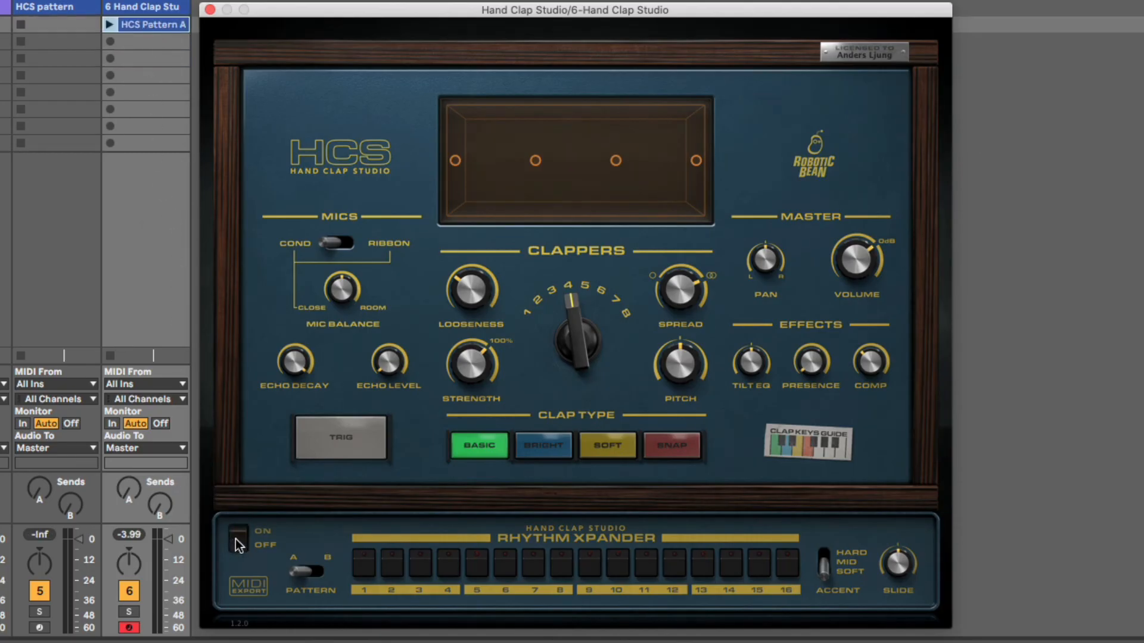